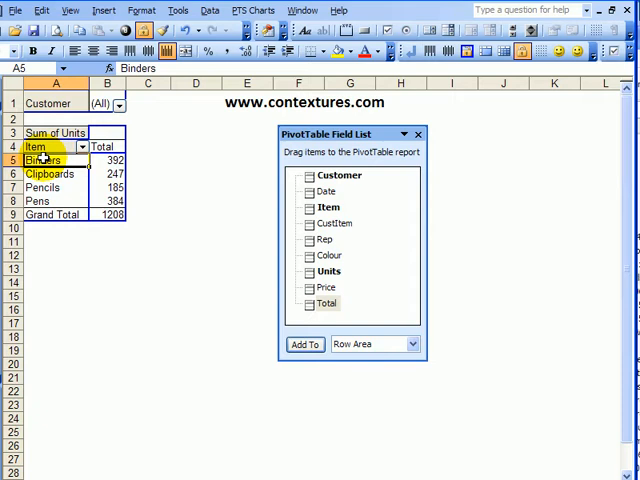
mouse_move(92, 168)
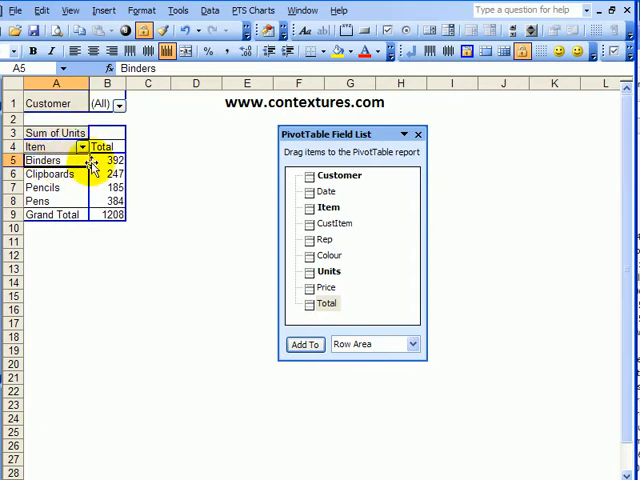
Drag Total from the PivotTable Field List into the data area beside Sum of Units
left_click(326, 304)
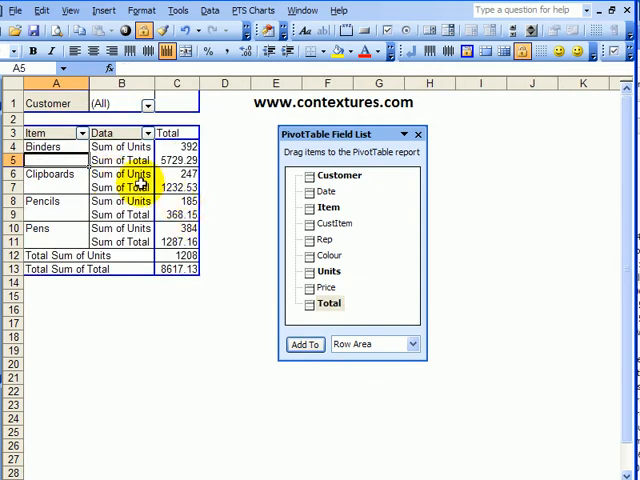
left_click(120, 132)
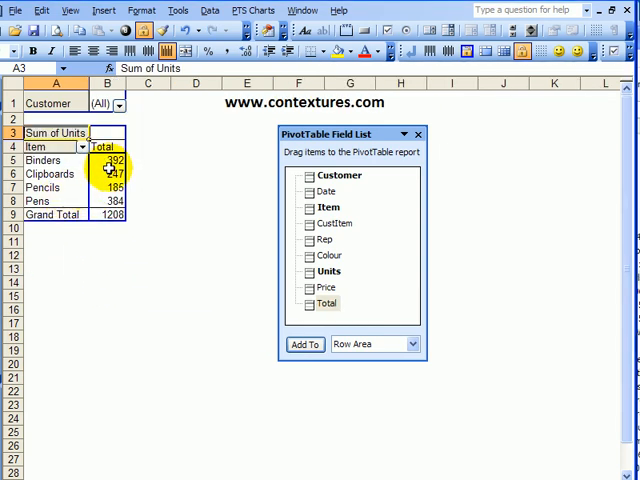
mouse_move(136, 192)
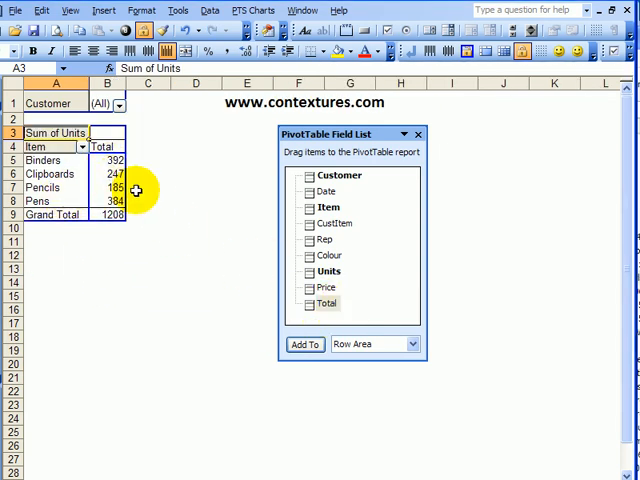